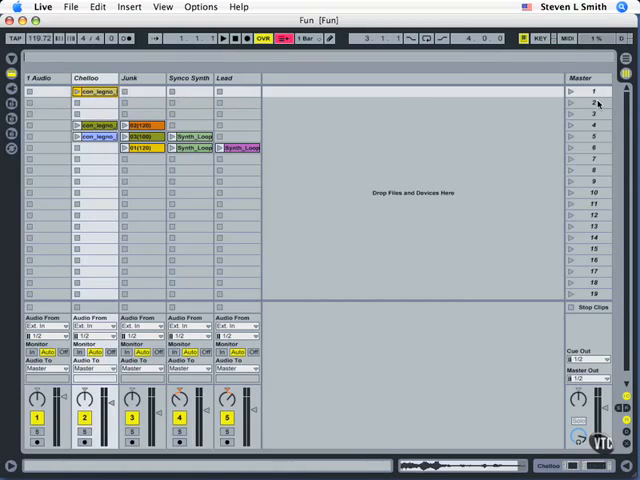
Step: Launch scene 1 so Chelloo's first con_legno clip starts playing
{"action": "left_click", "coordinate": [590, 113]}
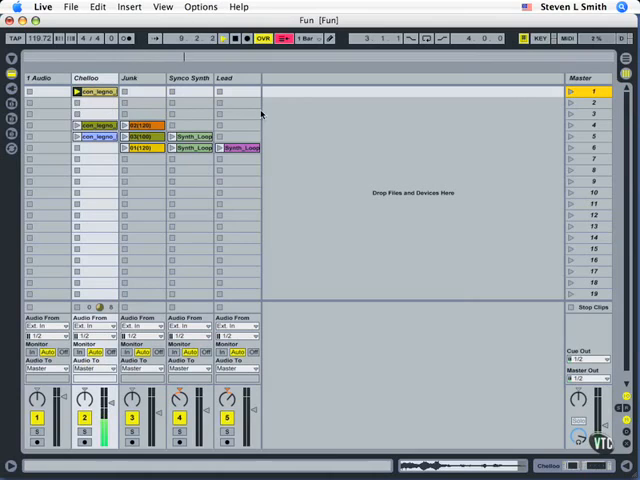
Step: Launch the empty scene 2 to stop the con_legno clip on Chelloo
{"action": "left_click", "coordinate": [595, 102]}
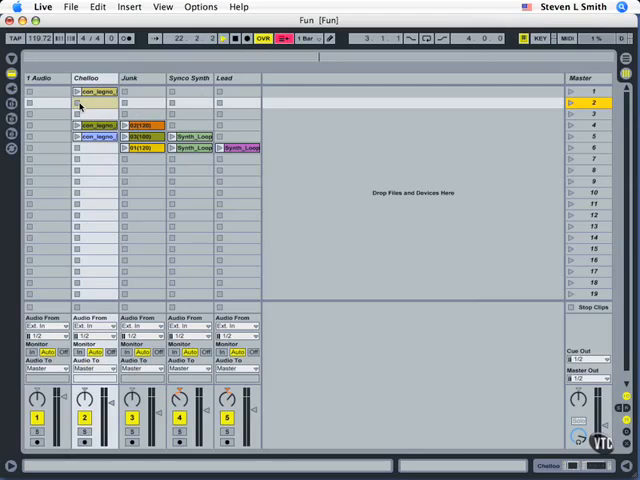
Step: Select Chelloo's empty scene 2 slot, then play the blue con_legno clip
{"action": "left_click", "coordinate": [95, 91]}
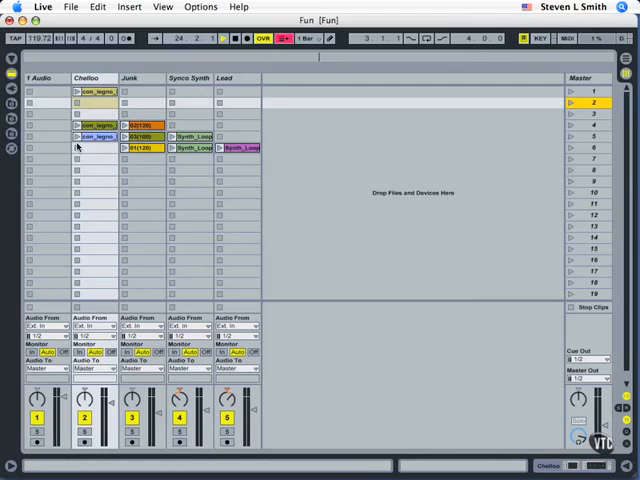
{"action": "left_click", "coordinate": [78, 136]}
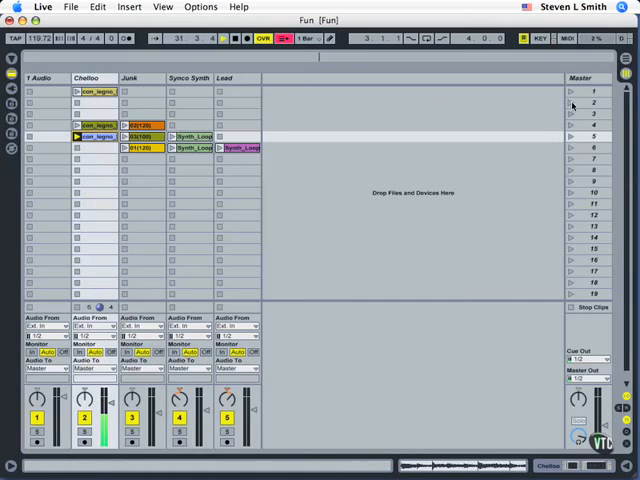
Step: Launch scene 2 so the 03(100) Junk clip plays with con_legno
{"action": "left_click", "coordinate": [95, 125]}
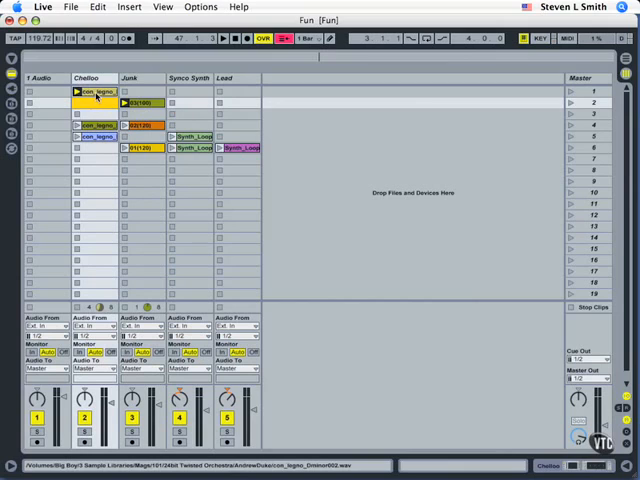
{"action": "mouse_move", "coordinate": [553, 100]}
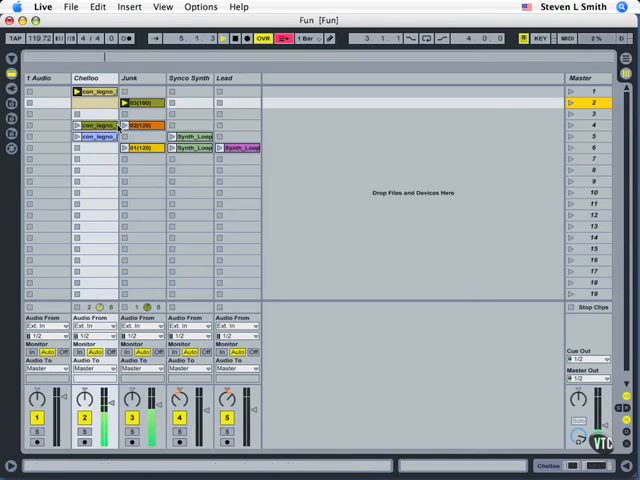
Step: Play Chelloo's green con_legno clip and open the 03(100) clip's context menu
{"action": "left_click", "coordinate": [95, 113]}
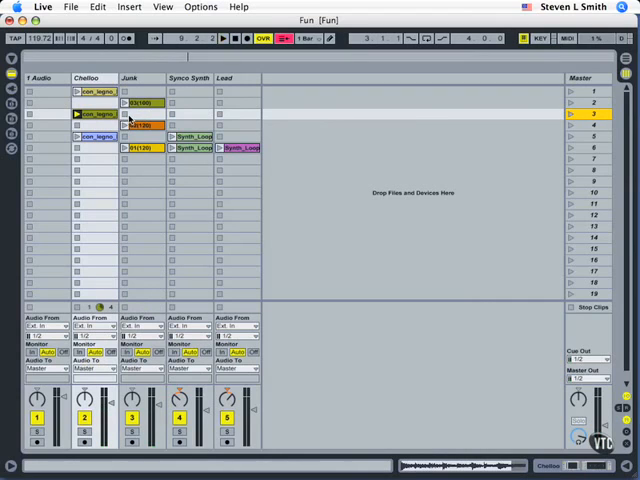
{"action": "left_click", "coordinate": [140, 102]}
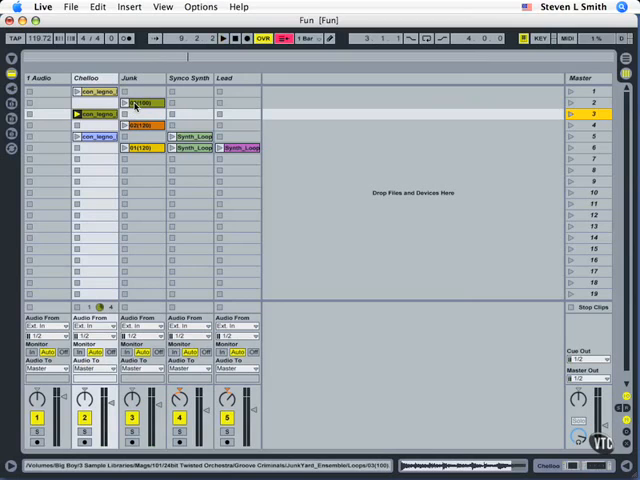
{"action": "right_click", "coordinate": [129, 114]}
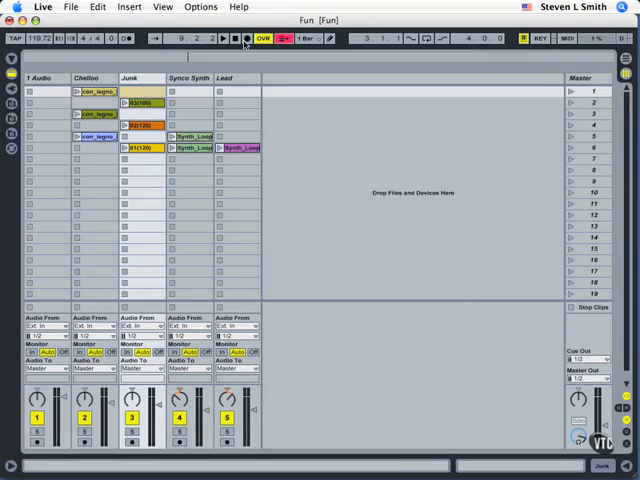
Step: Launch Chelloo's first con_legno clip plus a Junk clip from different rows
{"action": "left_click", "coordinate": [235, 38]}
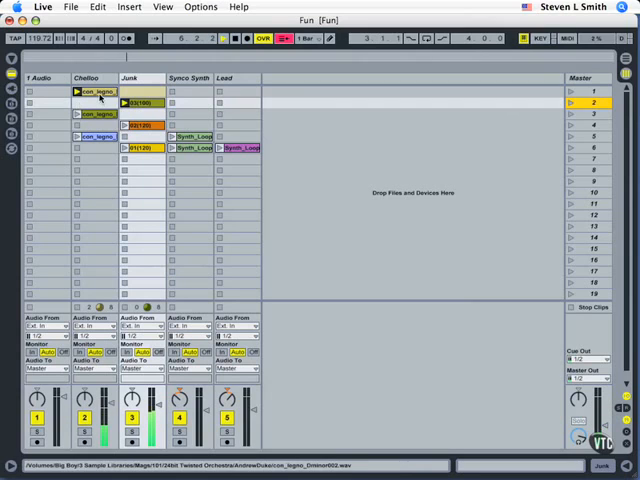
{"action": "left_click", "coordinate": [140, 102]}
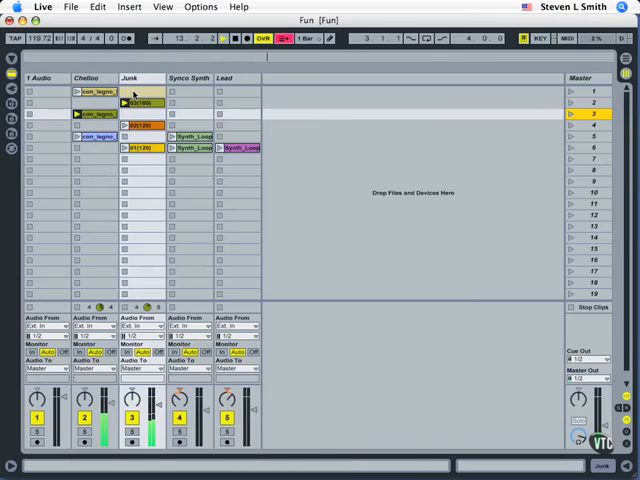
{"action": "left_click", "coordinate": [142, 103]}
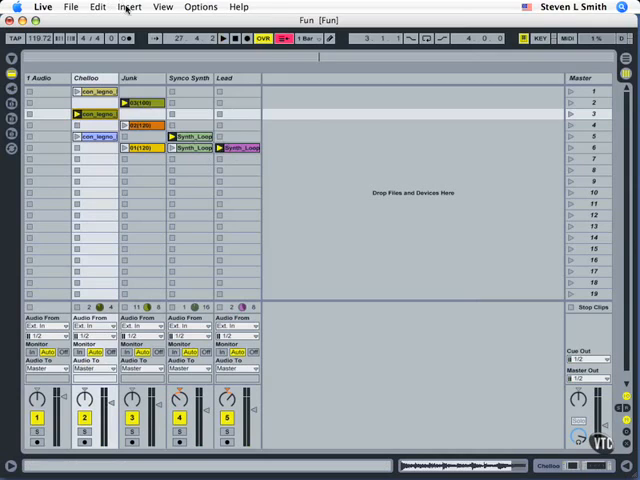
Step: Use Insert > Capture and Insert Scene to store the playing combination
{"action": "left_click", "coordinate": [129, 7]}
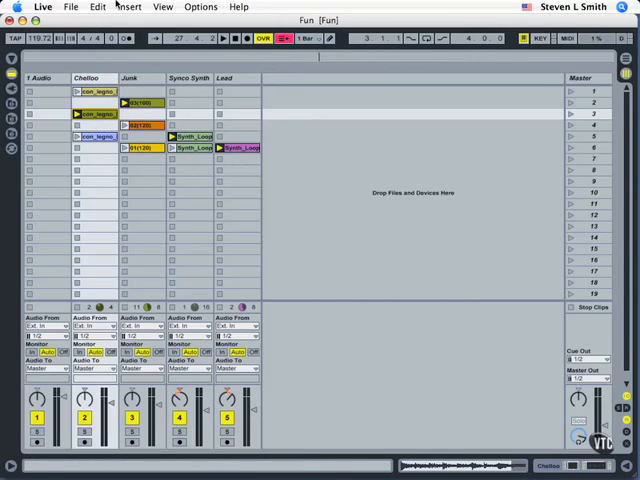
{"action": "left_click", "coordinate": [128, 7]}
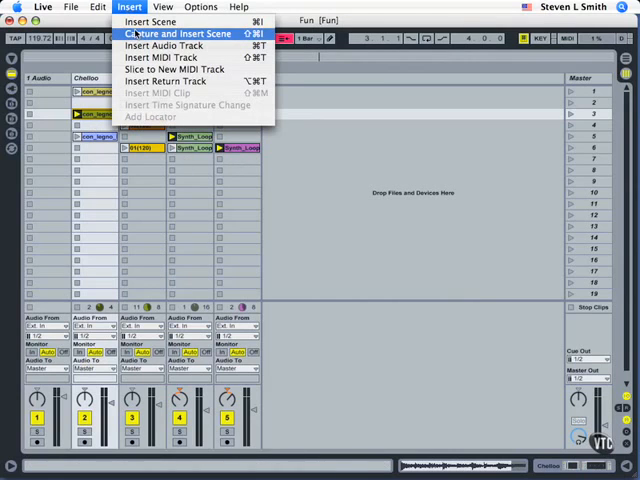
{"action": "left_click", "coordinate": [177, 33]}
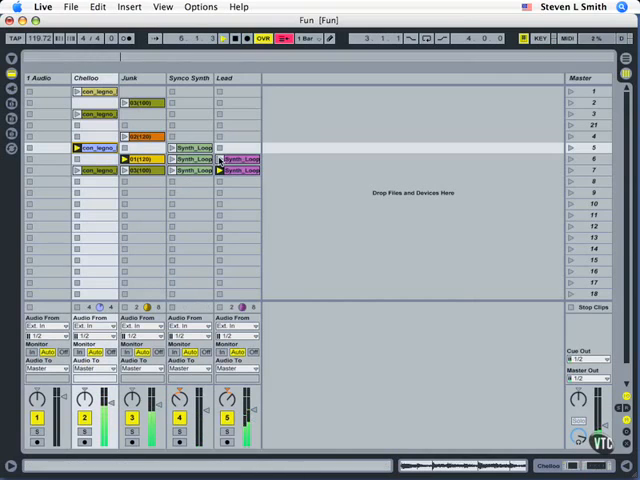
Step: Launch the Lead Synth_Loop from another row to form a new combination
{"action": "left_click", "coordinate": [189, 147]}
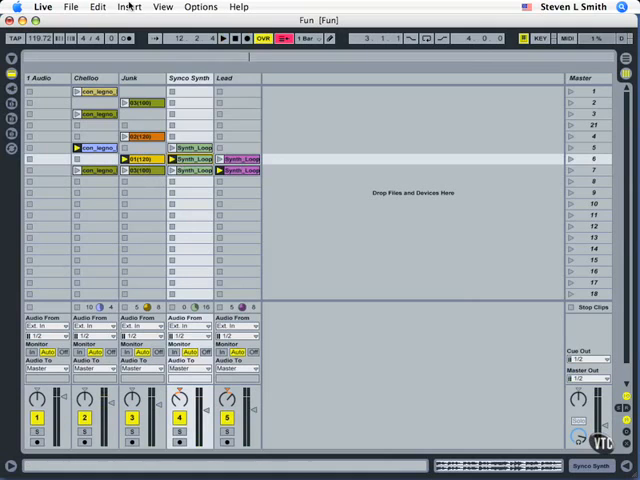
{"action": "left_click", "coordinate": [129, 7]}
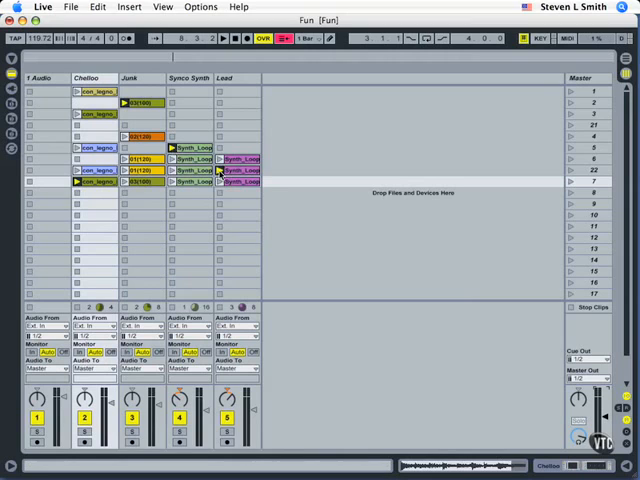
Step: Launch empty scene 8 to stop every playing clip
{"action": "left_click", "coordinate": [223, 38]}
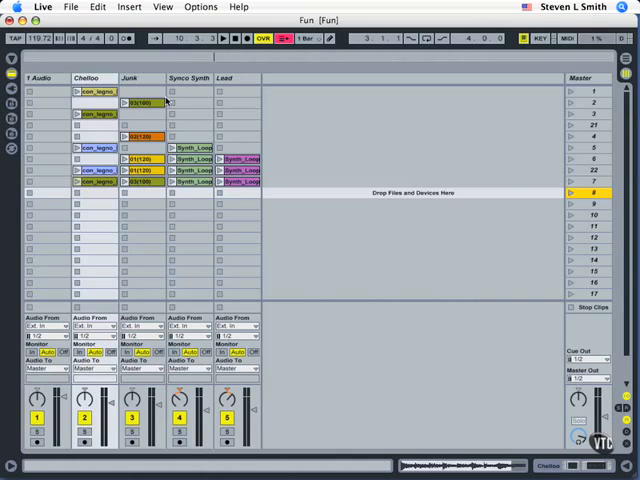
{"action": "mouse_move", "coordinate": [571, 186]}
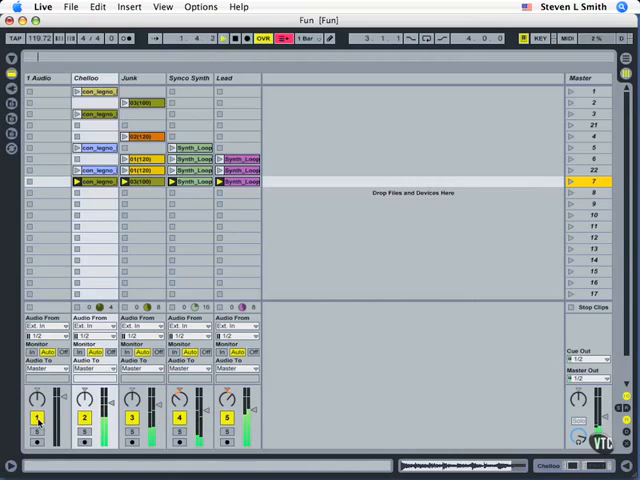
Step: Silence several tracks with their activators, leaving only Junk audible
{"action": "left_click_drag", "start_coordinate": [243, 400], "coordinate": [243, 425]}
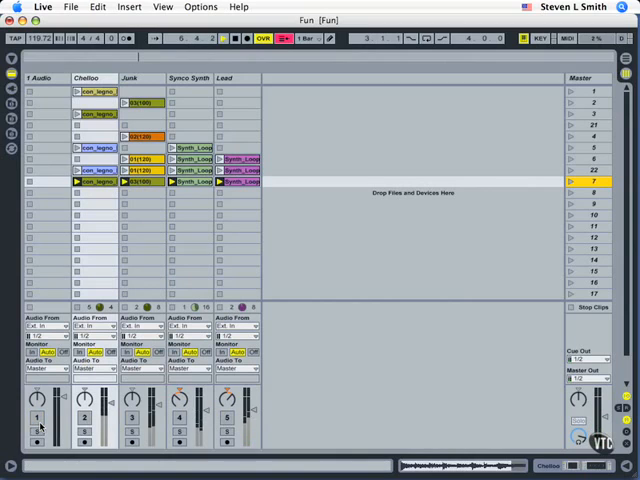
{"action": "left_click", "coordinate": [131, 417]}
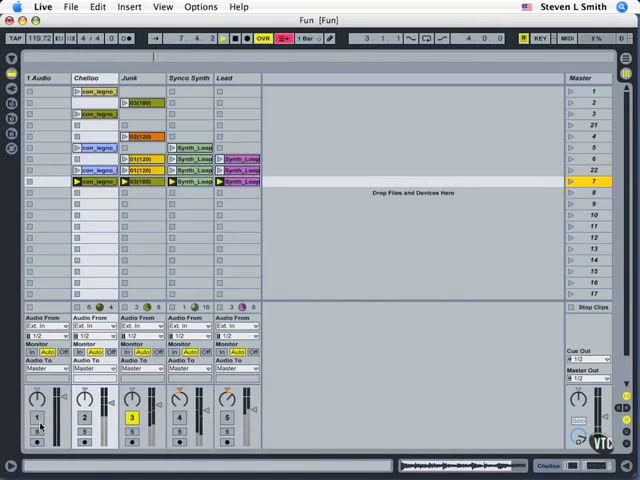